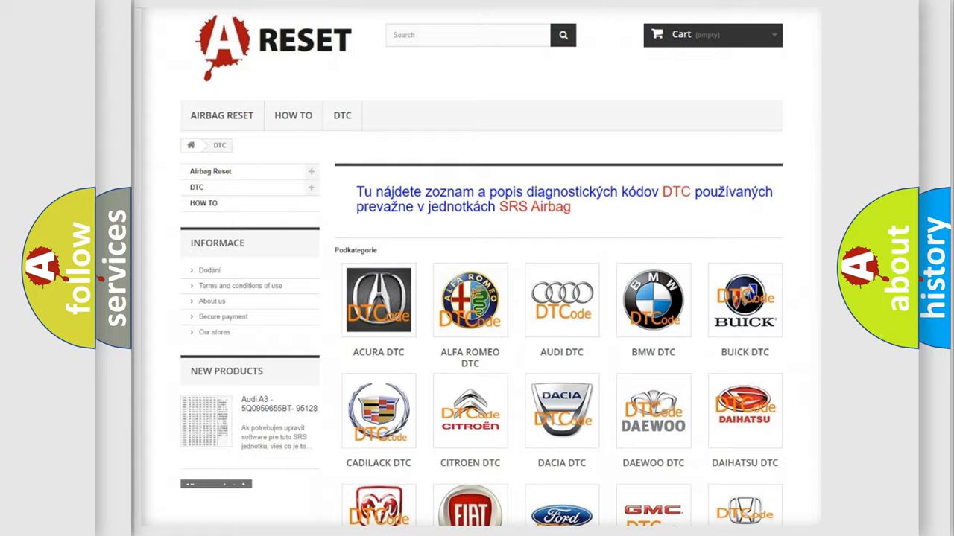
Scroll down the DTC page to the GMC brand listing its trouble code subcategories.
scroll("down", 3)
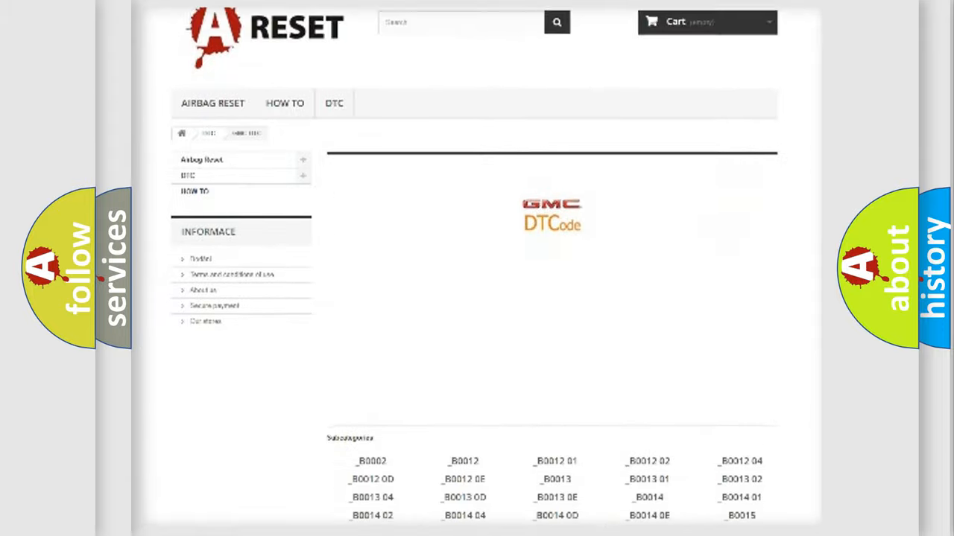
scroll("down", 3)
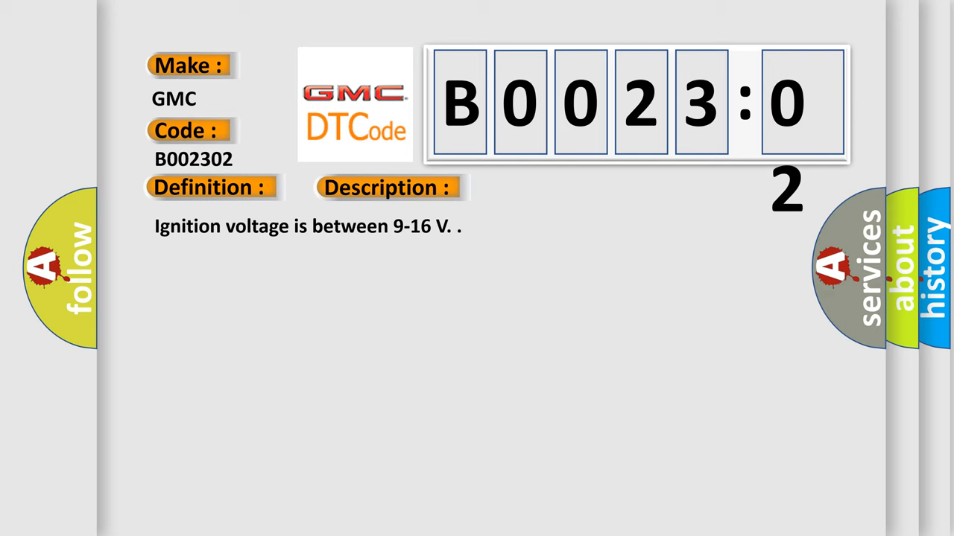
Reveal the pretensioner short-to-ground description and General Signal Failure cause on the B0023:02 slide.
left_click(548, 187)
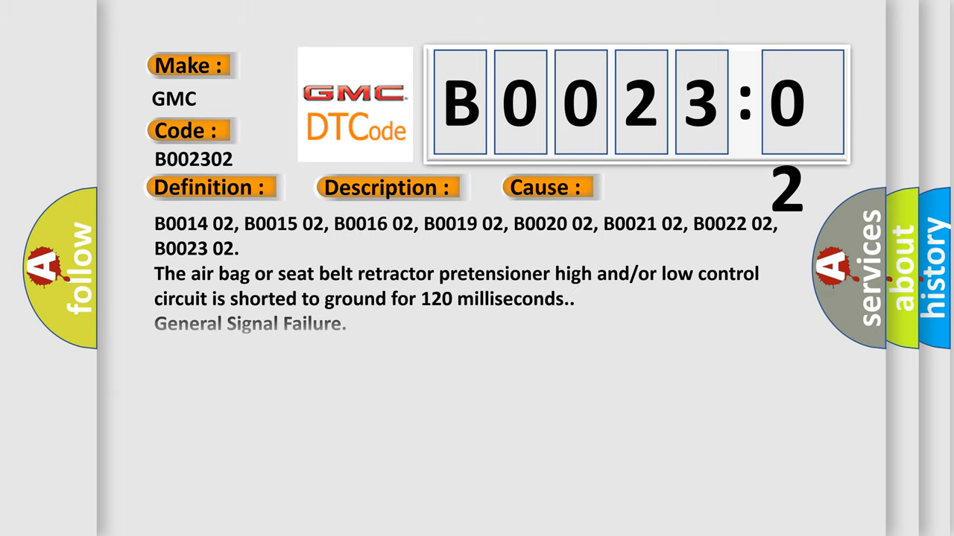